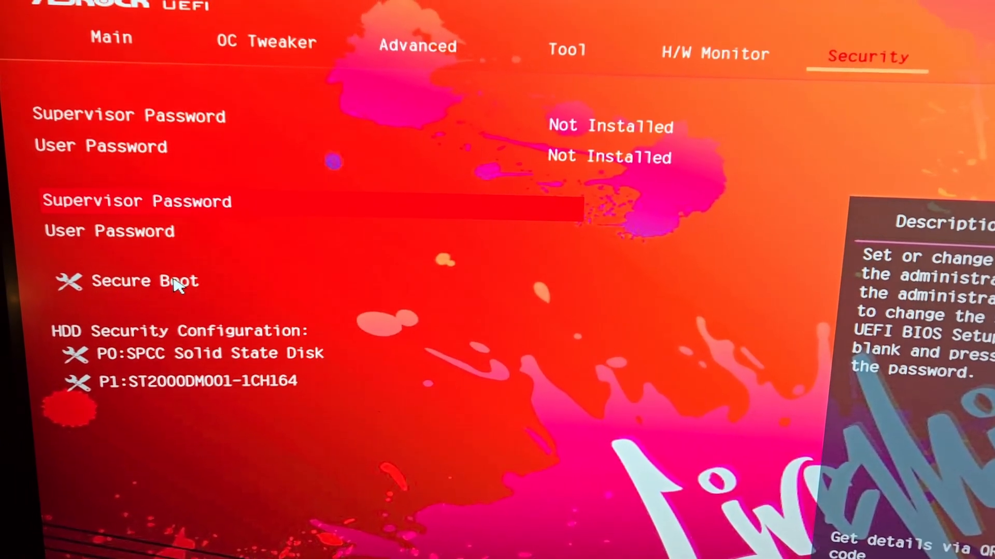
# Enable Secure Boot in the Security settings, leaving Custom mode set
pyautogui.click(145, 281)
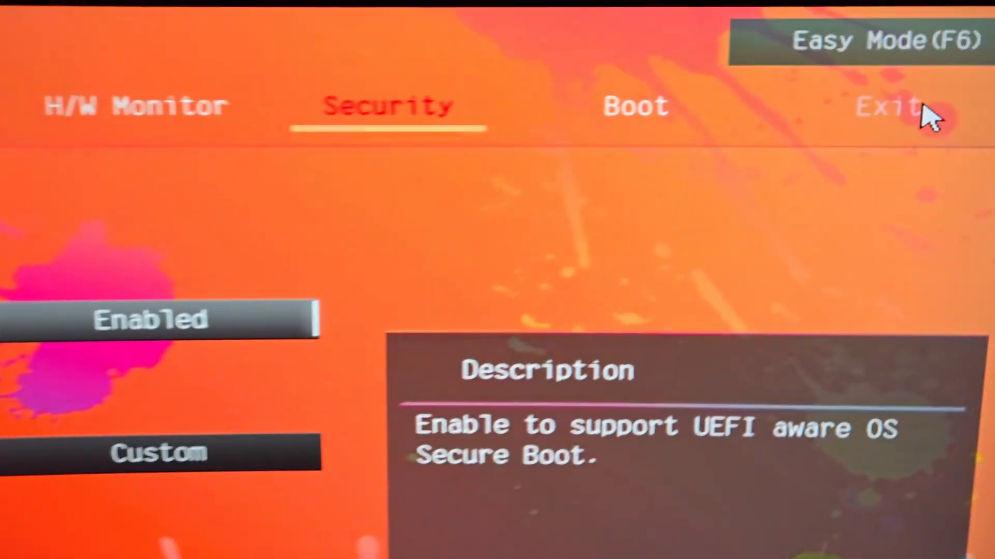
# Choose Save Changes and Exit from the Exit screen, bringing up the confirmation prompt
pyautogui.click(882, 107)
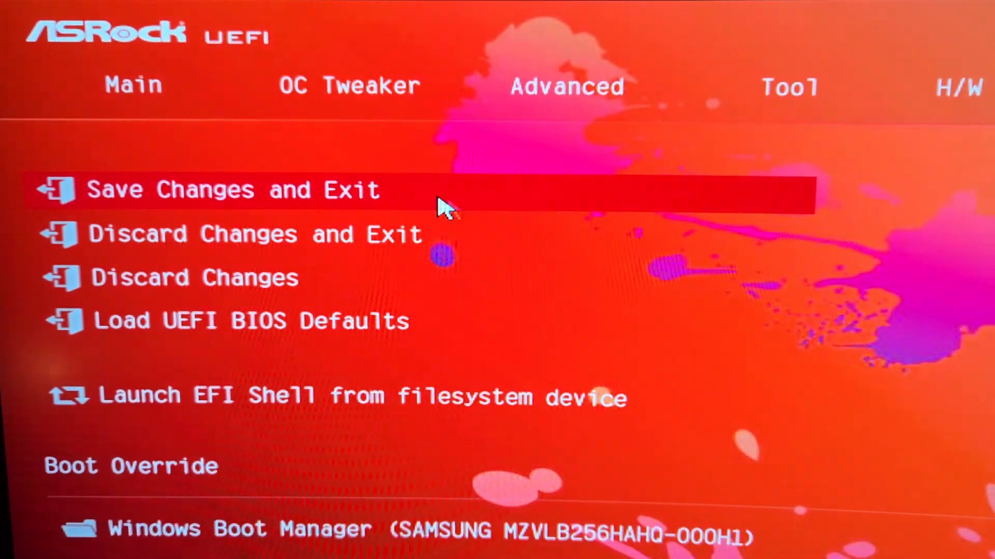
pyautogui.click(228, 189)
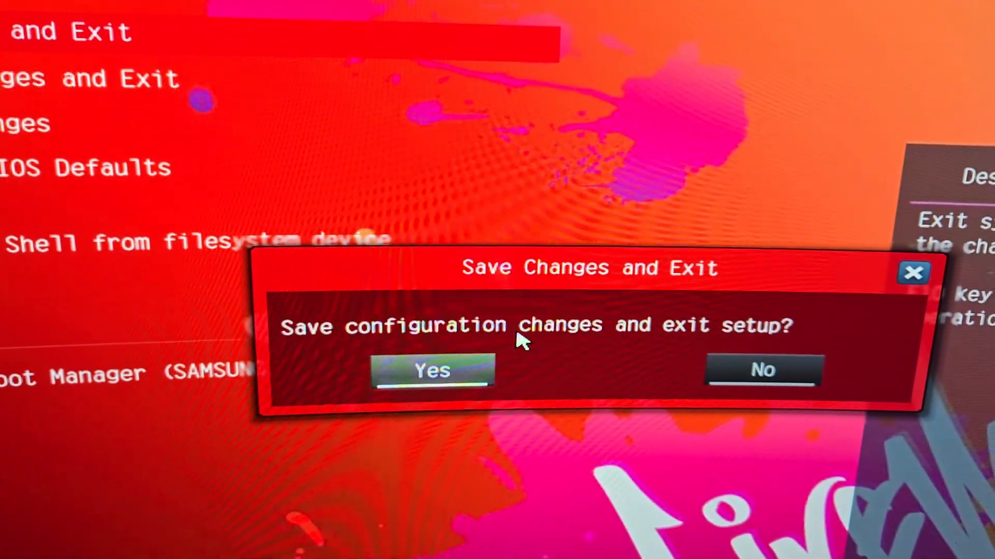
# Confirm Yes to save the configuration and reboot to the ASRock splash screen
pyautogui.click(432, 371)
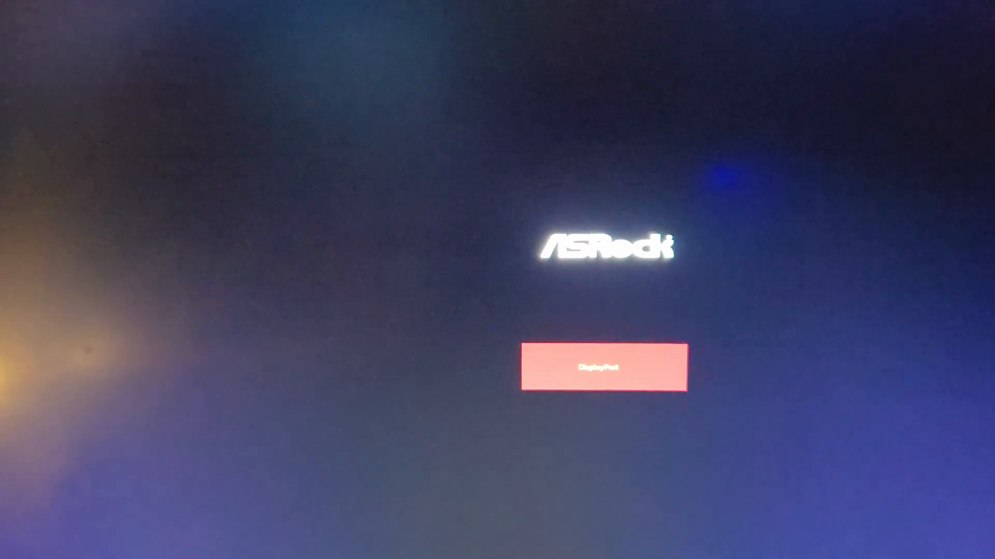